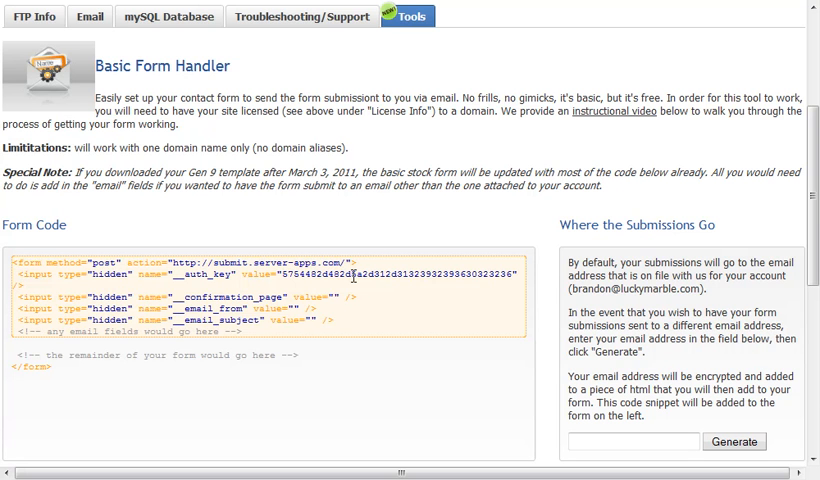
{"action": "mouse_move", "coordinate": [393, 82]}
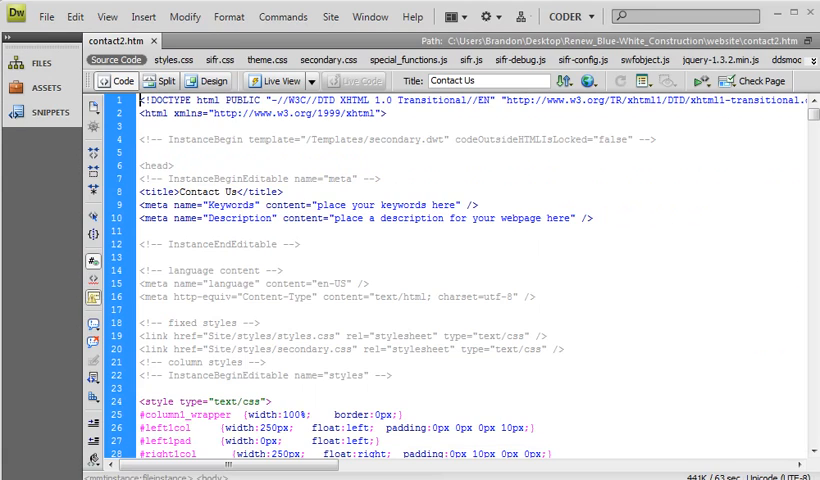
Scroll contact2.htm's code down to the Contact Information form.
{"action": "scroll", "scroll_direction": "down", "scroll_amount": 3}
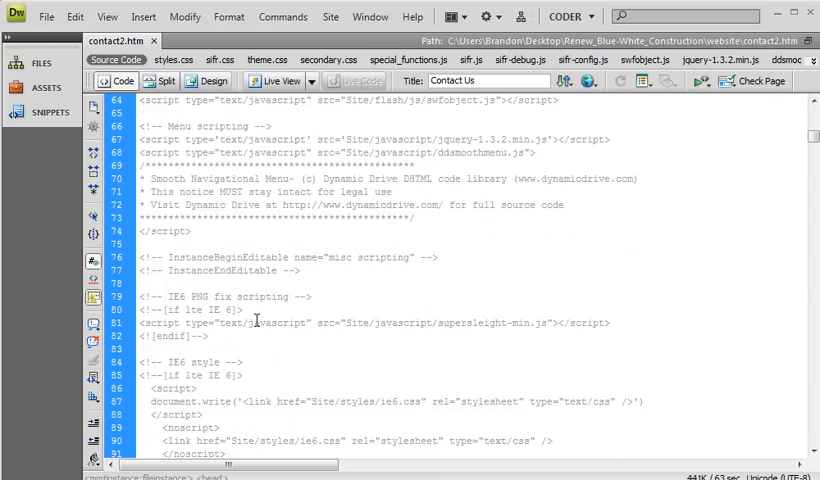
{"action": "scroll", "scroll_direction": "down", "scroll_amount": 3}
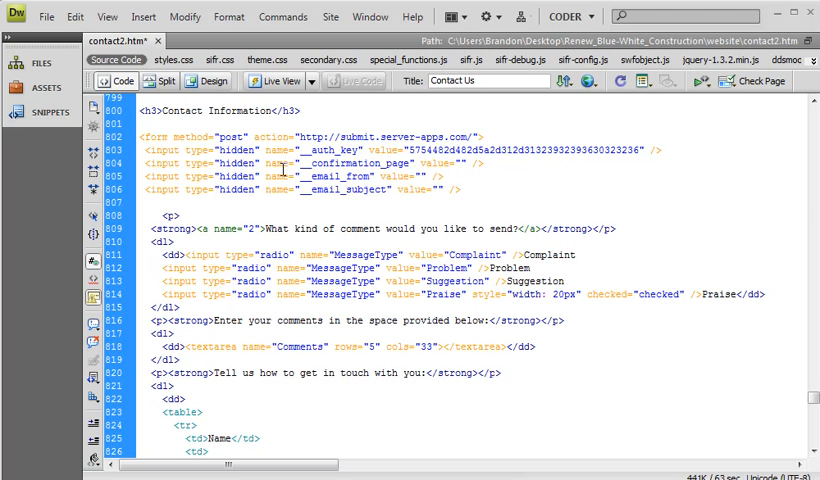
{"action": "mouse_move", "coordinate": [460, 165]}
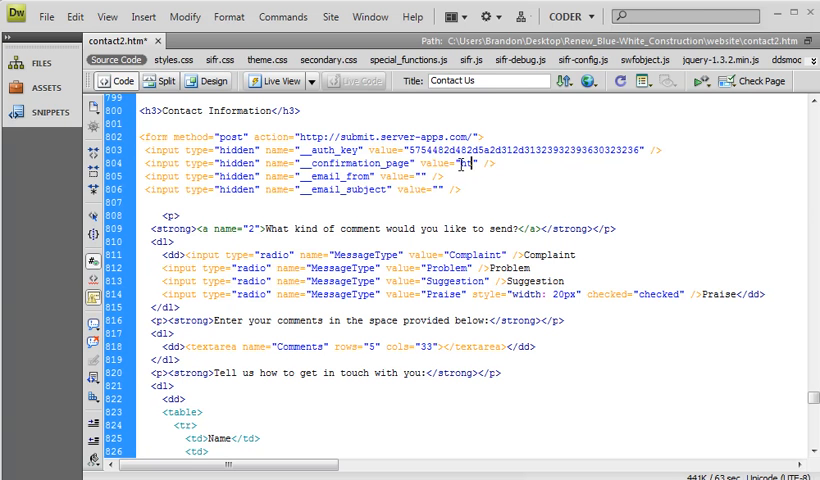
{"action": "type", "text": "http://www.yourwebsite.com/"}
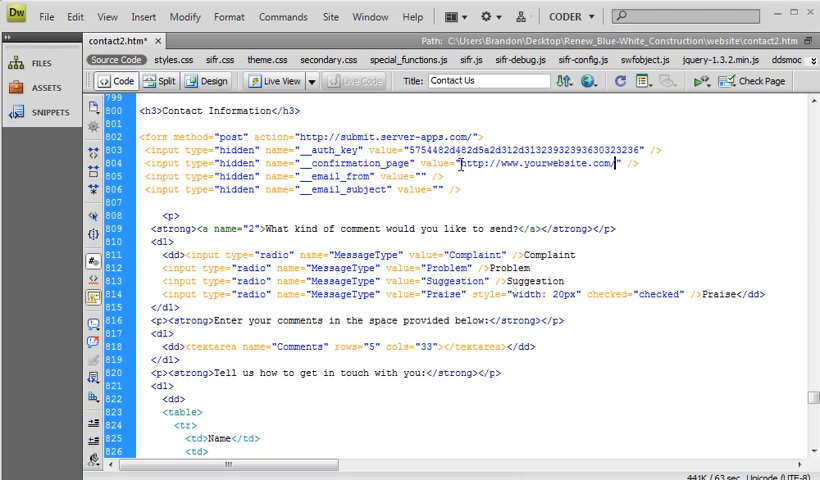
{"action": "type", "text": "thankyou.htm"}
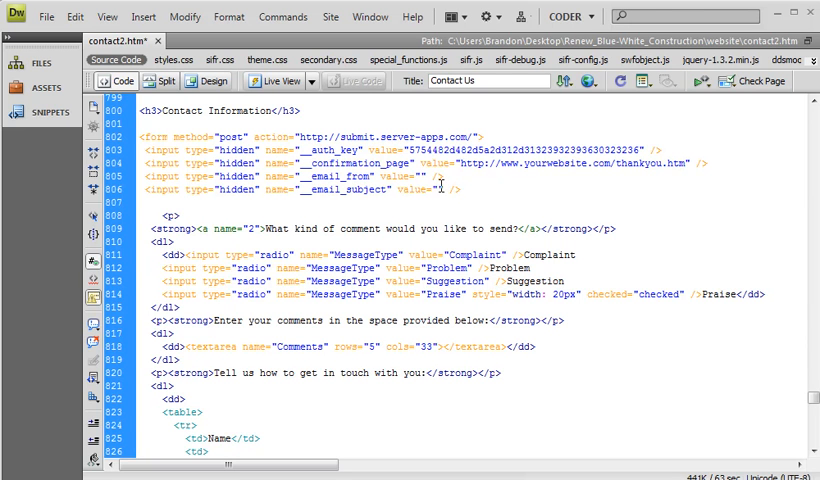
{"action": "left_click", "coordinate": [440, 190]}
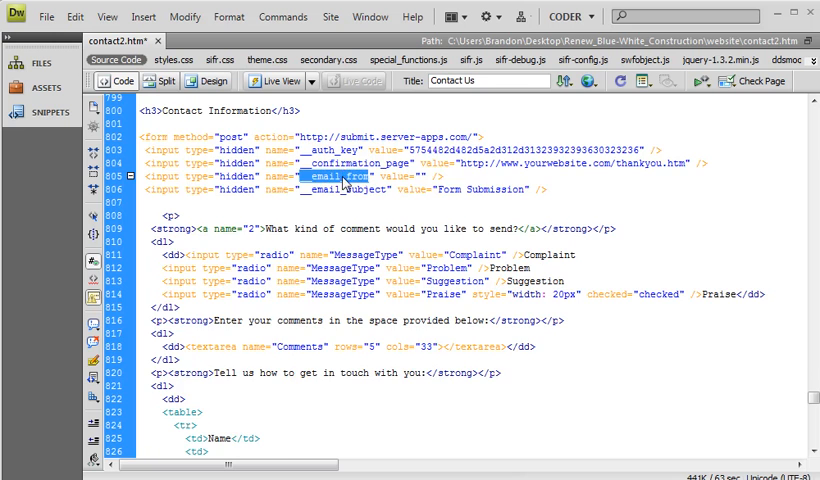
Copy the UserEmail input name into the email_from value, then revert it to empty.
{"action": "scroll", "scroll_direction": "down", "scroll_amount": 3}
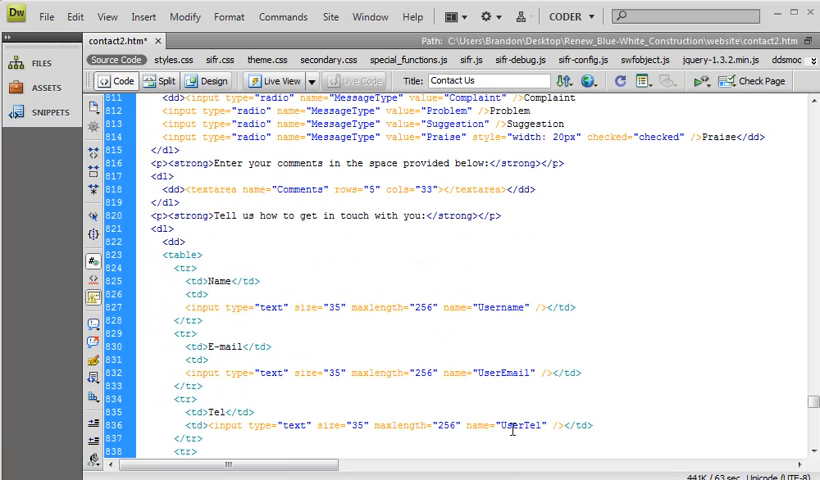
{"action": "double_click", "coordinate": [505, 373]}
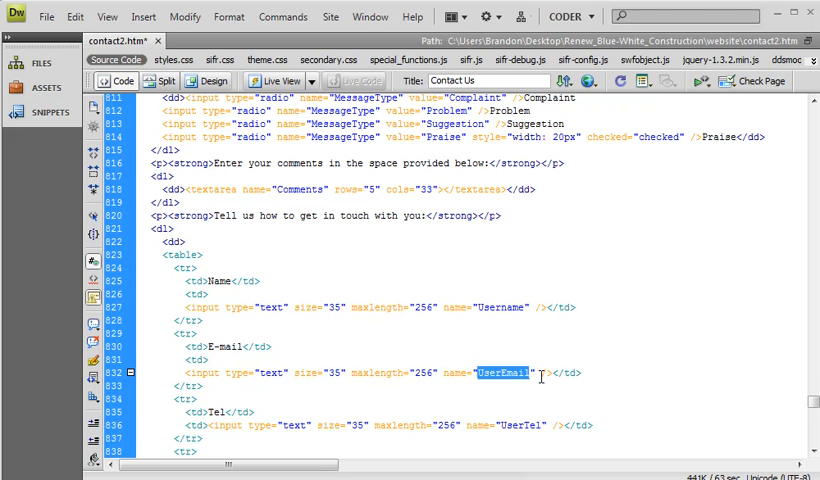
{"action": "mouse_move", "coordinate": [497, 381]}
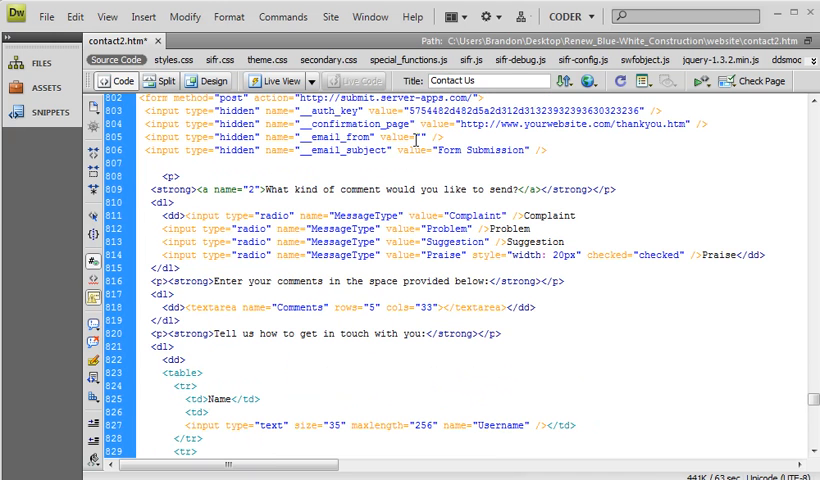
{"action": "type", "text": "UserEmail"}
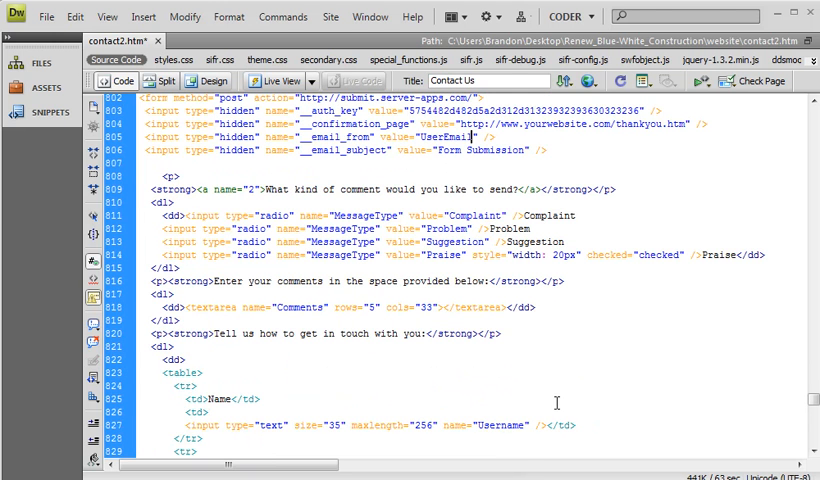
{"action": "scroll", "scroll_direction": "down", "scroll_amount": 3}
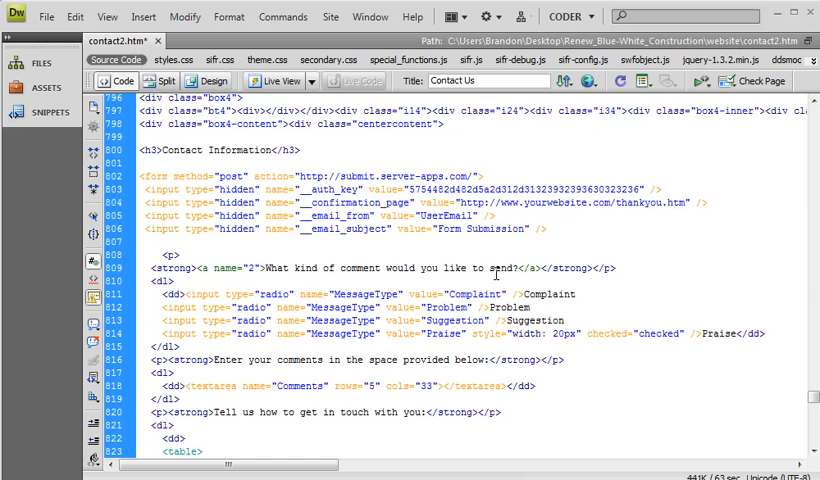
{"action": "mouse_move", "coordinate": [499, 239]}
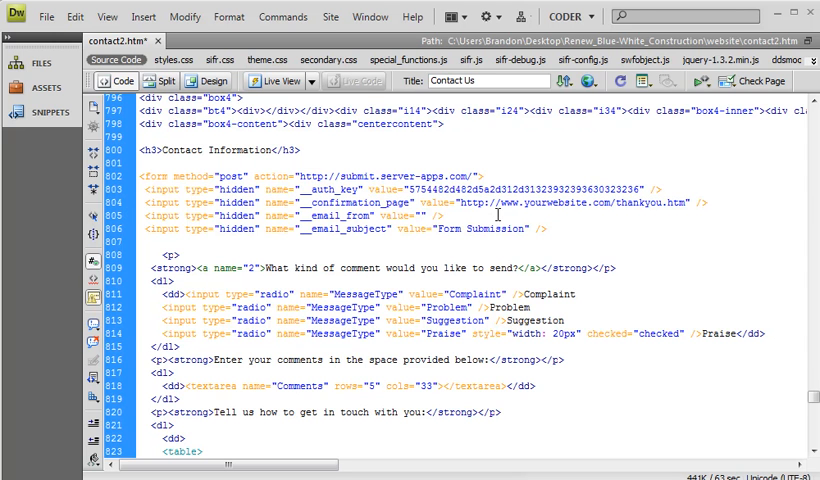
{"action": "scroll", "scroll_direction": "down", "scroll_amount": 3}
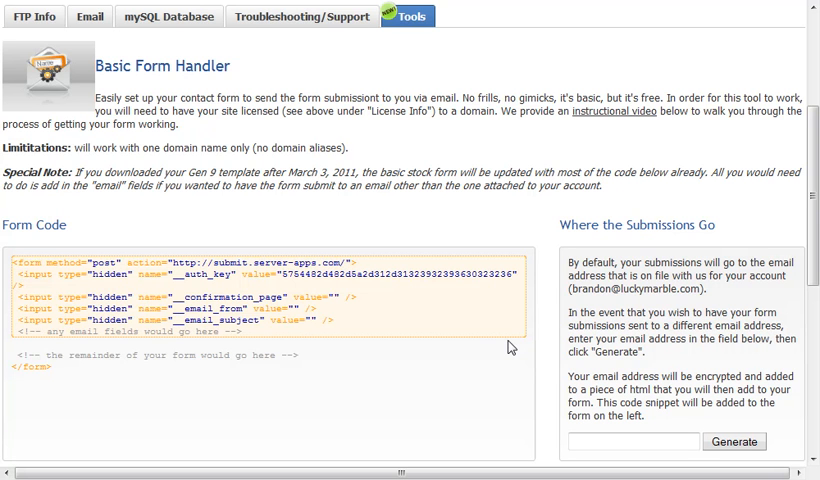
{"action": "mouse_move", "coordinate": [453, 211]}
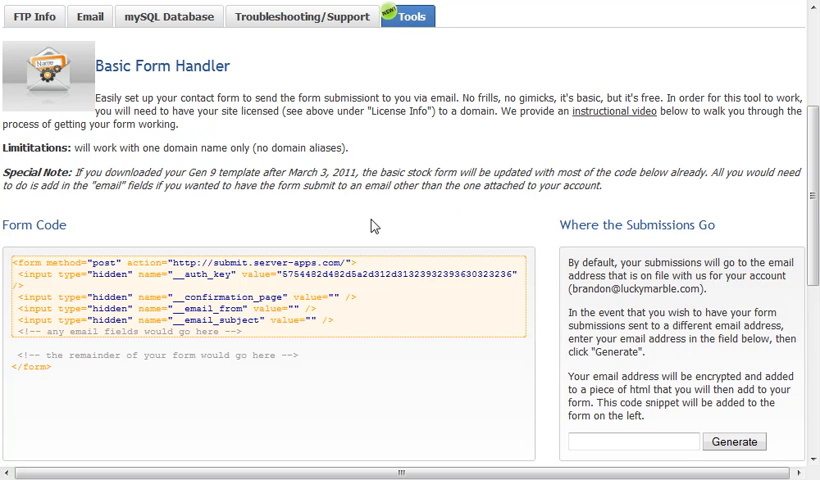
{"action": "left_click", "coordinate": [632, 441]}
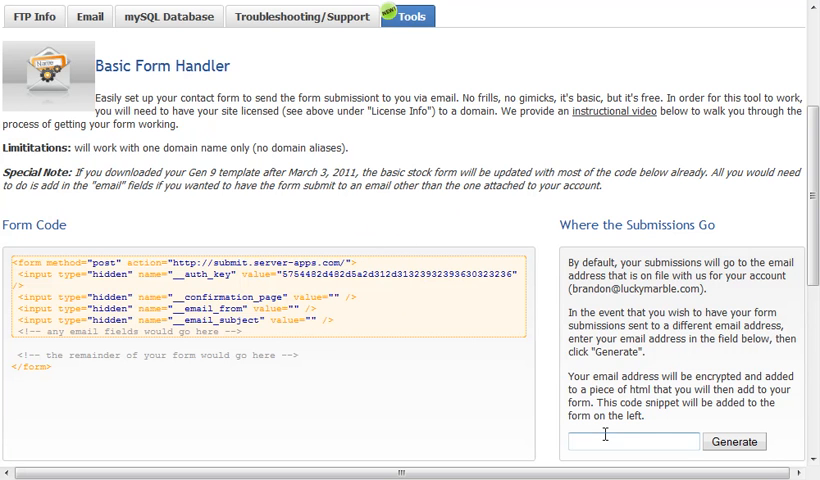
{"action": "type", "text": "m"}
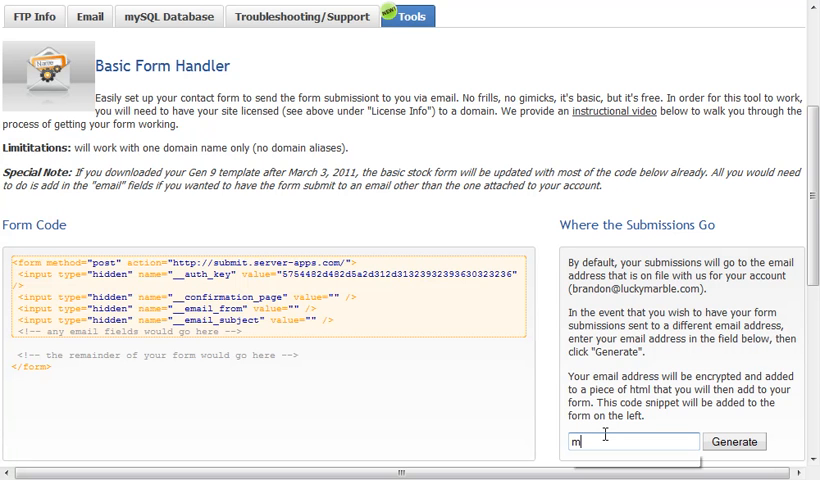
{"action": "type", "text": "e@mysite.com"}
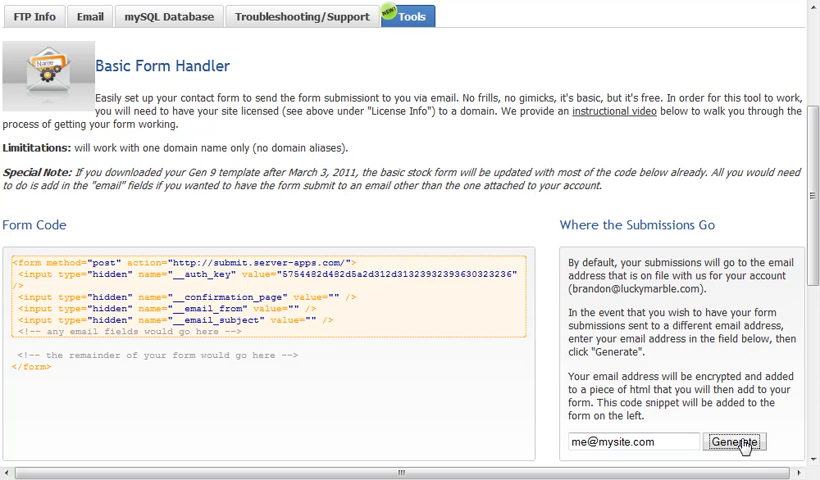
{"action": "left_click", "coordinate": [734, 441]}
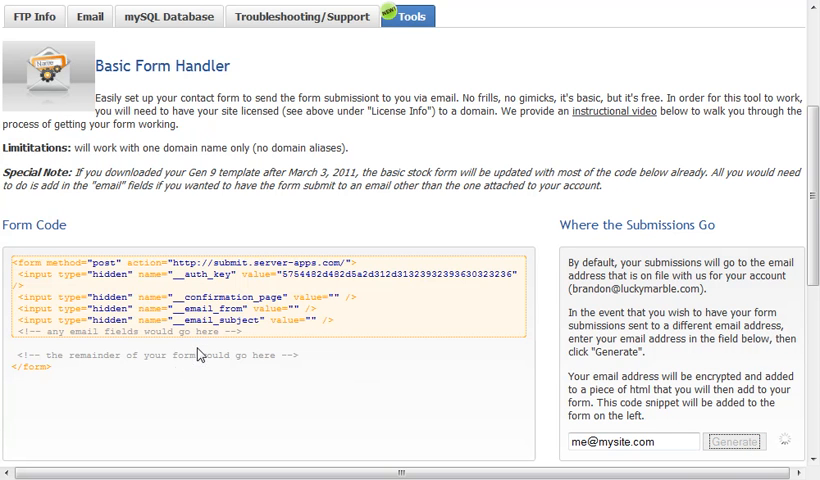
{"action": "left_click", "coordinate": [734, 441]}
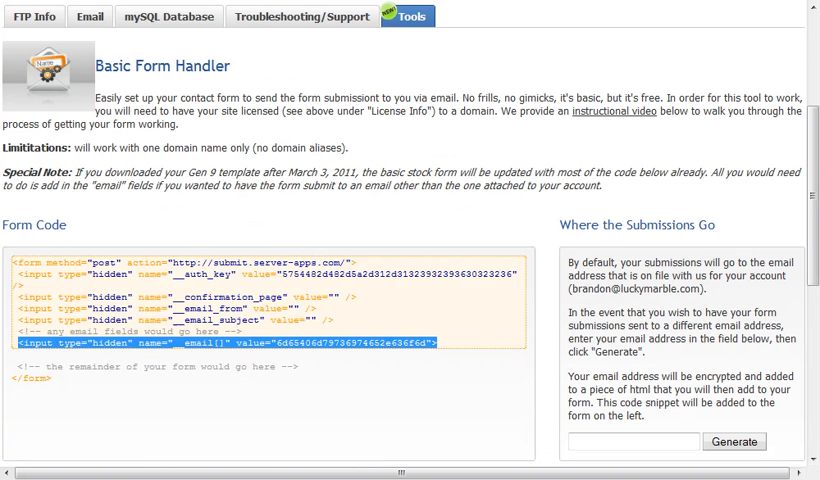
{"action": "left_click", "coordinate": [632, 441]}
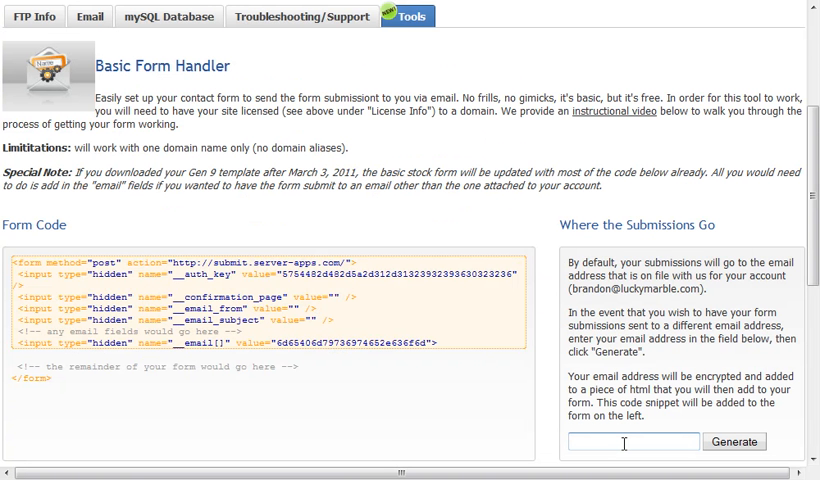
{"action": "type", "text": "you@yoursite.com"}
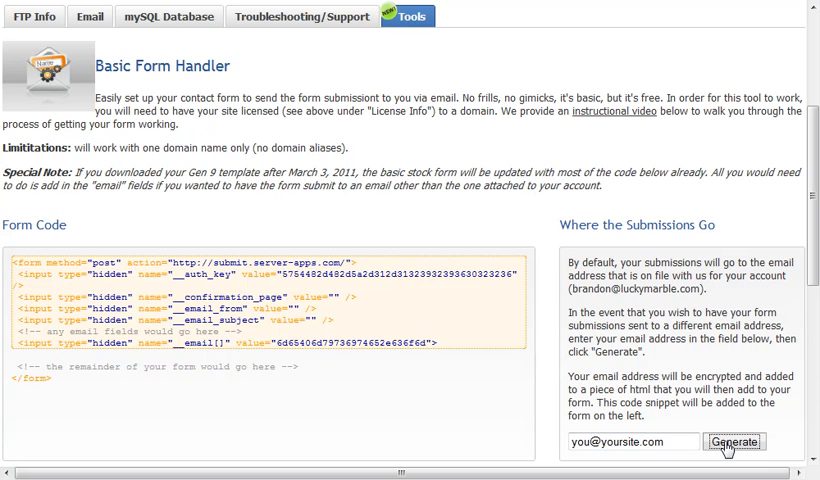
{"action": "left_click", "coordinate": [734, 441]}
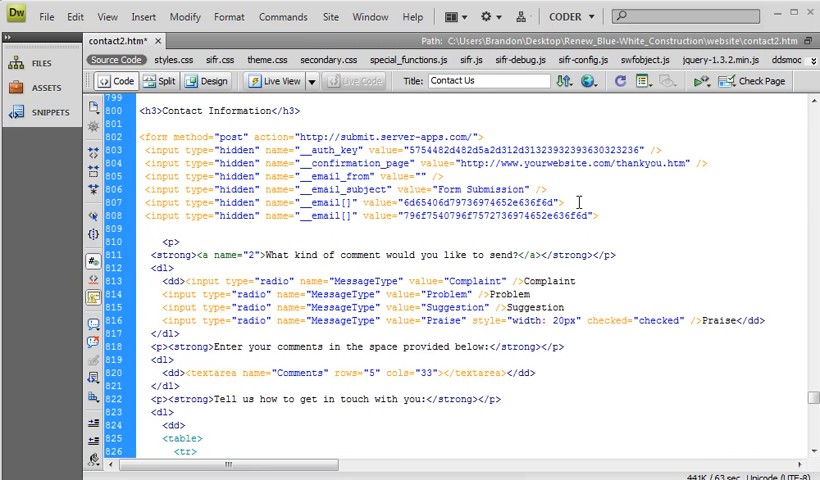
Start selecting the two pasted __email[] lines below the subject field.
{"action": "left_click", "coordinate": [598, 215]}
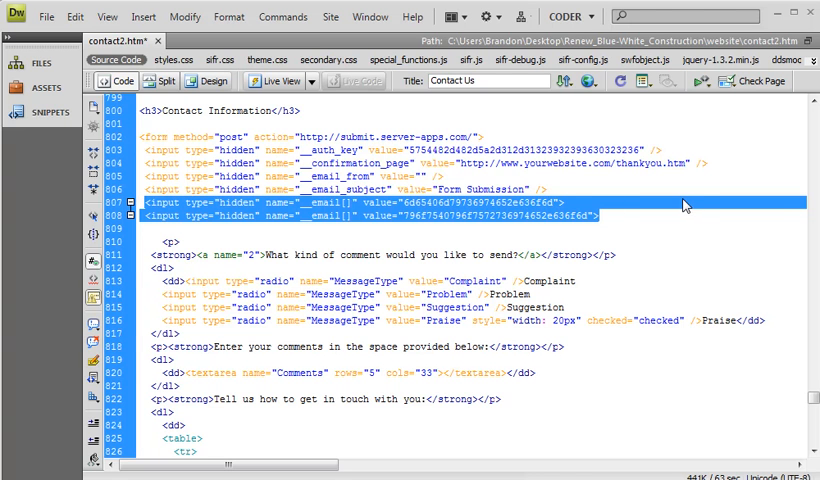
{"action": "mouse_move", "coordinate": [449, 220]}
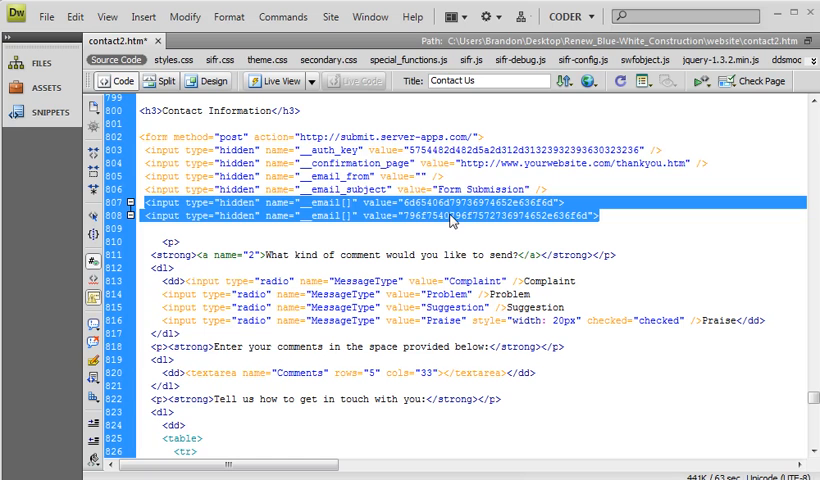